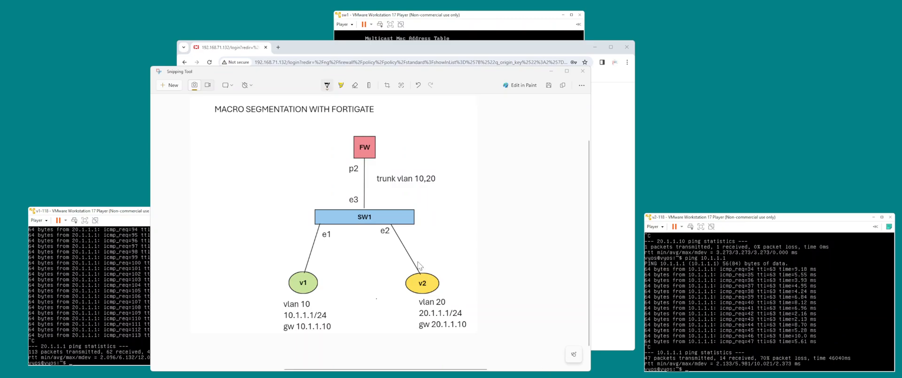
{"action": "mouse_move", "coordinate": [225, 163]}
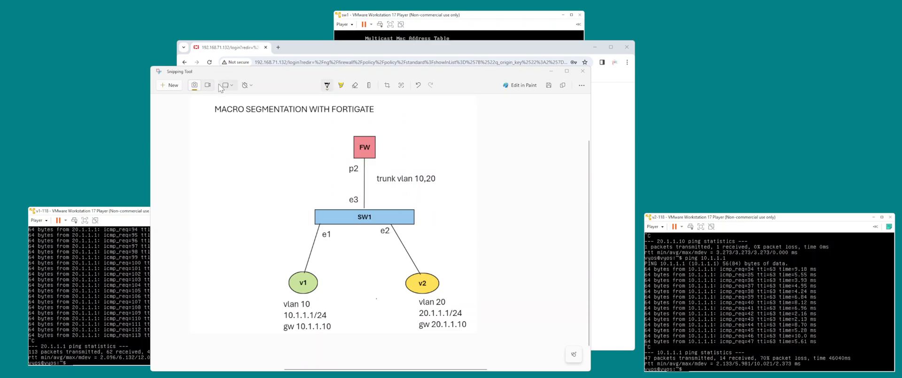
{"action": "mouse_move", "coordinate": [222, 85]}
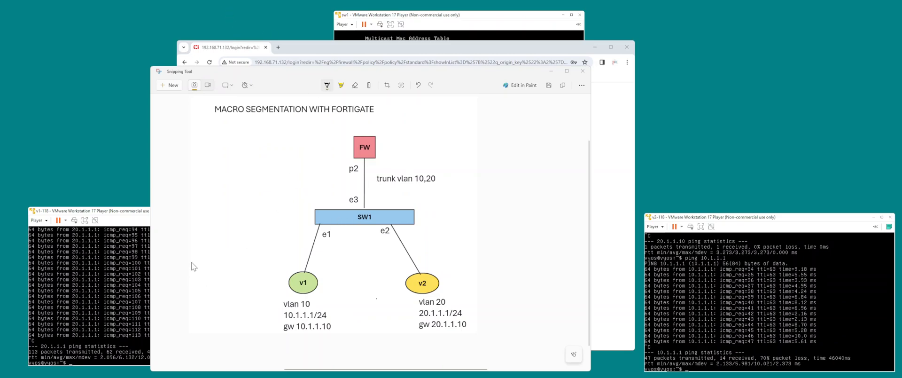
{"action": "mouse_move", "coordinate": [326, 92]}
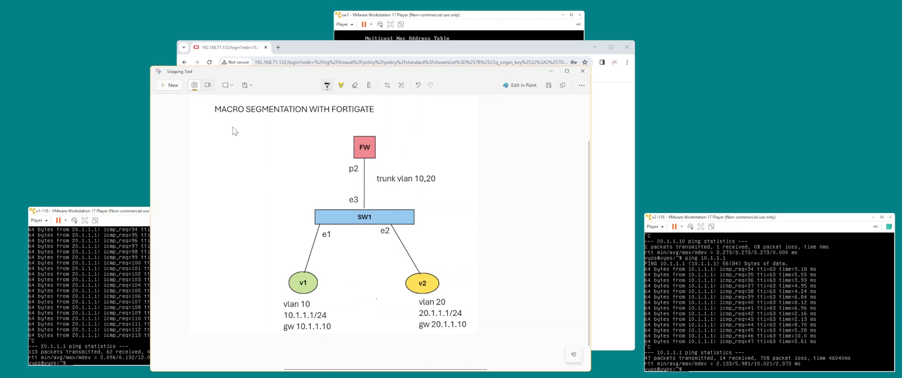
- Ink an underline under SEGMENTATION, an arrow at FW, a note by SW1, and GW arrowed to FW
{"action": "left_click_drag", "start_coordinate": [235, 115], "coordinate": [287, 115]}
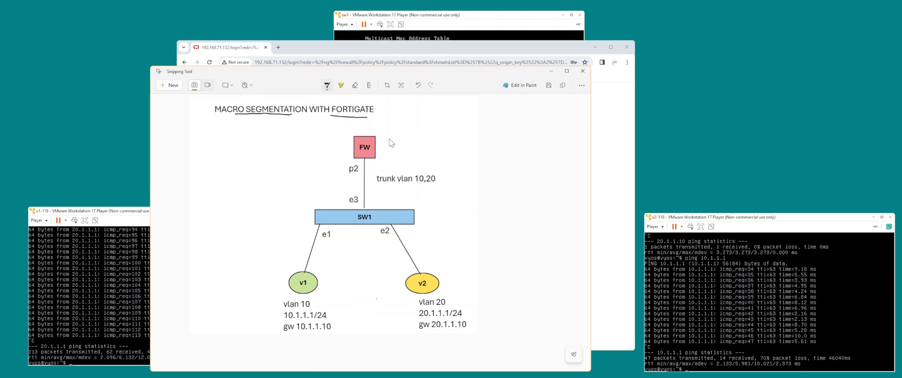
{"action": "left_click_drag", "start_coordinate": [420, 137], "coordinate": [380, 141]}
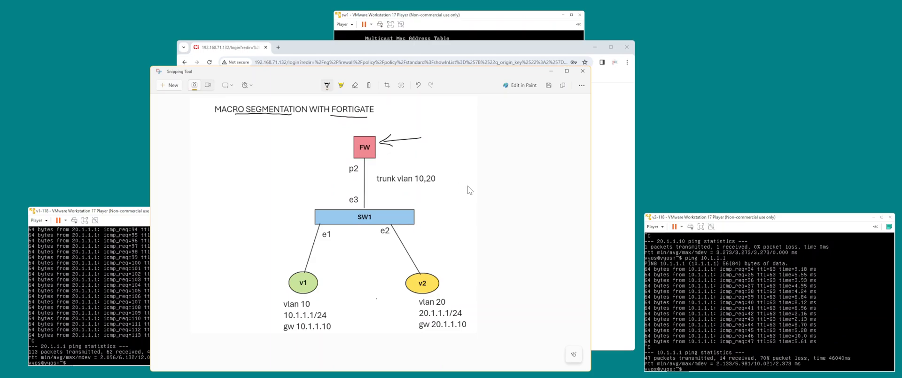
{"action": "mouse_move", "coordinate": [346, 169]}
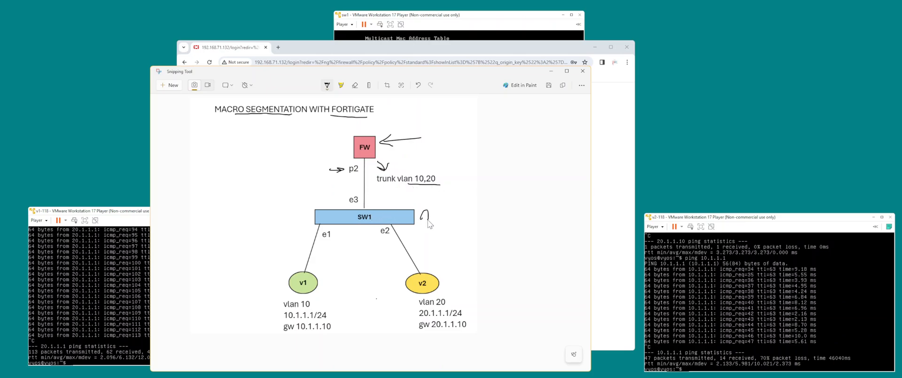
{"action": "left_click_drag", "start_coordinate": [412, 218], "coordinate": [450, 218]}
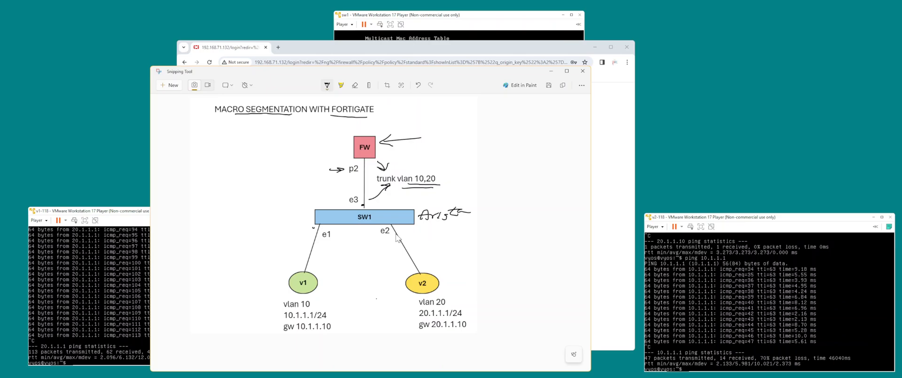
{"action": "mouse_move", "coordinate": [292, 312]}
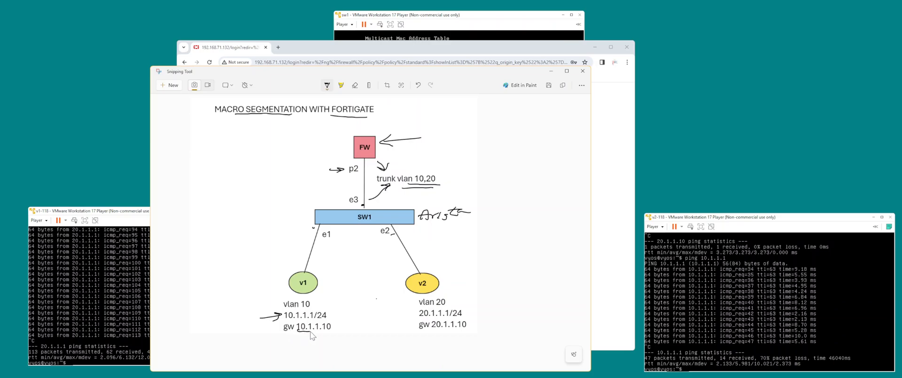
{"action": "mouse_move", "coordinate": [333, 165]}
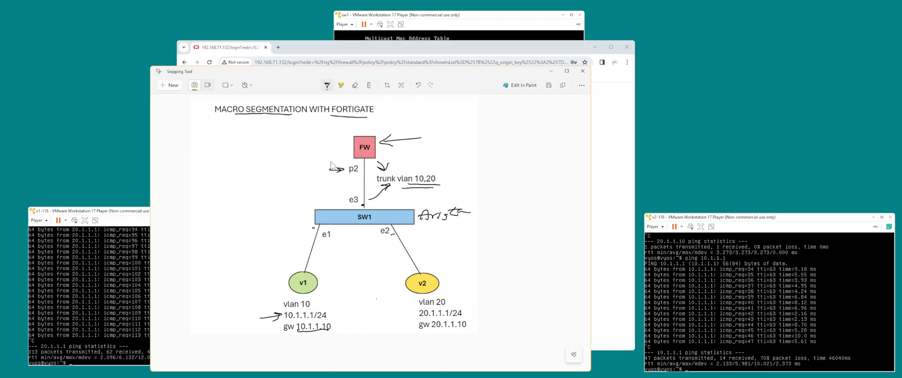
{"action": "mouse_move", "coordinate": [328, 335]}
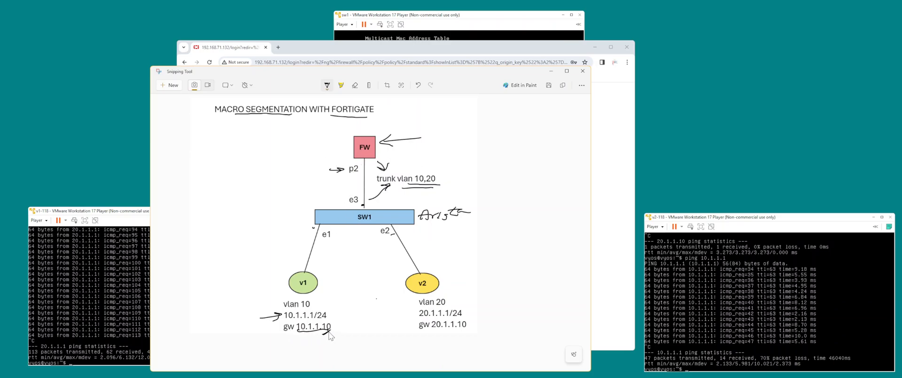
{"action": "mouse_move", "coordinate": [412, 154]}
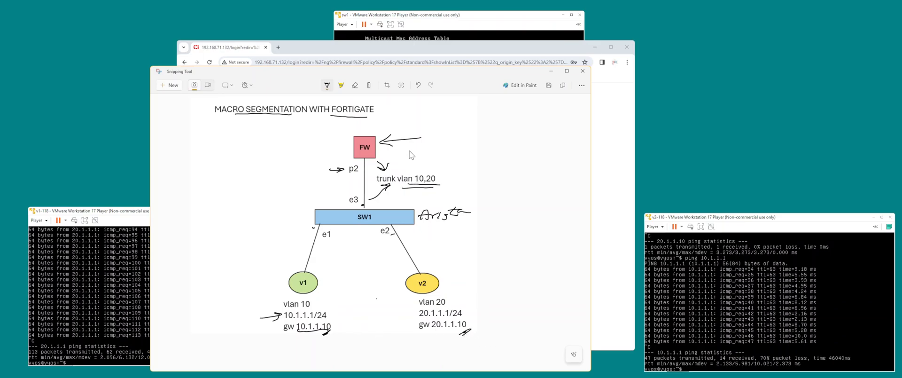
{"action": "mouse_move", "coordinate": [425, 163]}
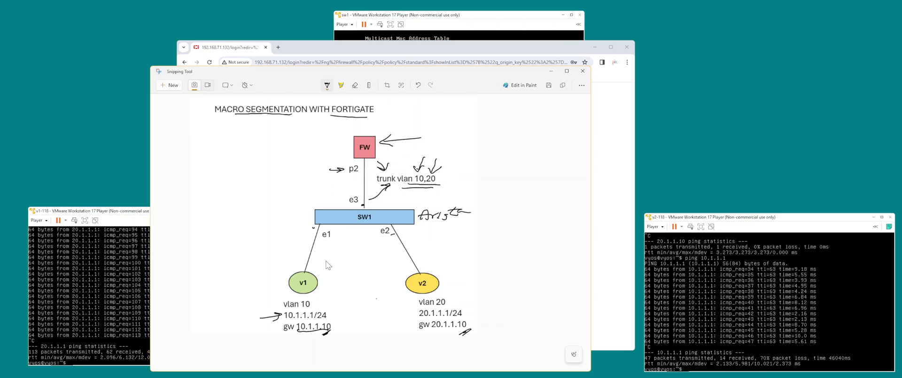
{"action": "mouse_move", "coordinate": [340, 200]}
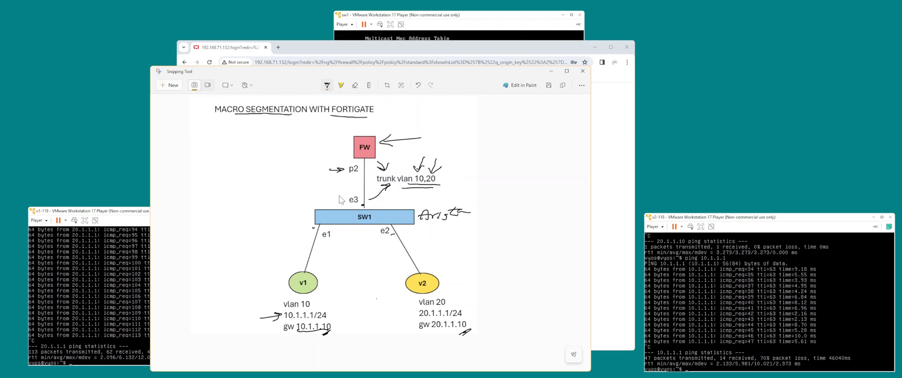
{"action": "mouse_move", "coordinate": [266, 216]}
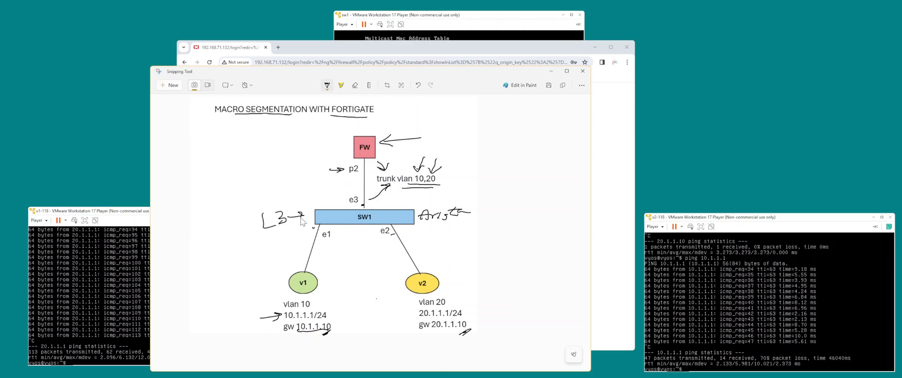
{"action": "left_click_drag", "start_coordinate": [264, 238], "coordinate": [274, 245]}
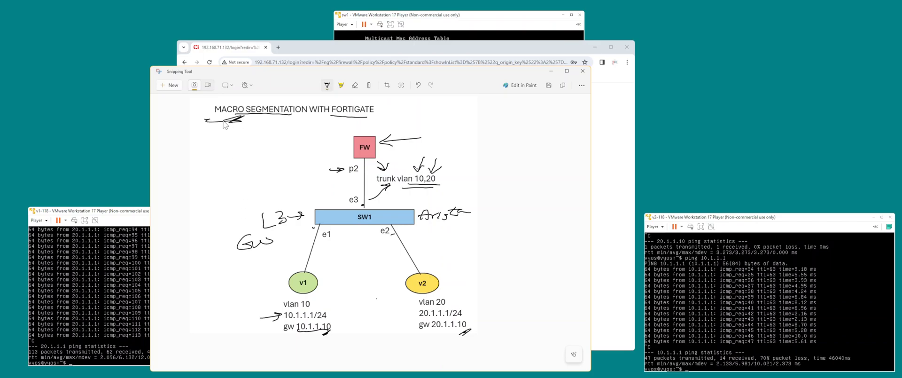
{"action": "mouse_move", "coordinate": [286, 236]}
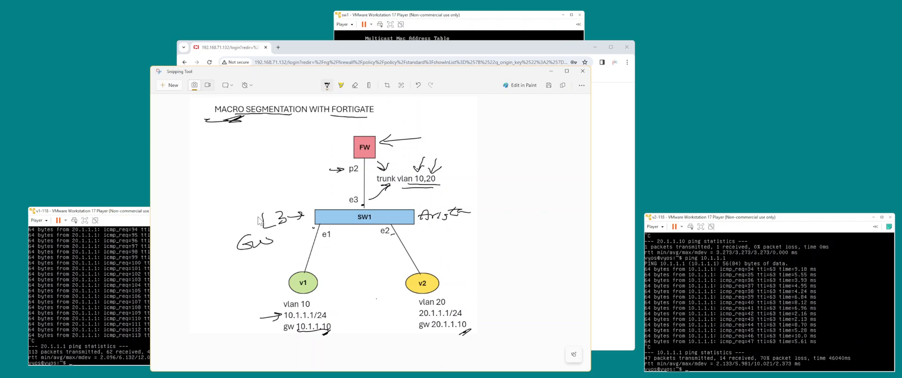
{"action": "left_click_drag", "start_coordinate": [255, 236], "coordinate": [333, 142]}
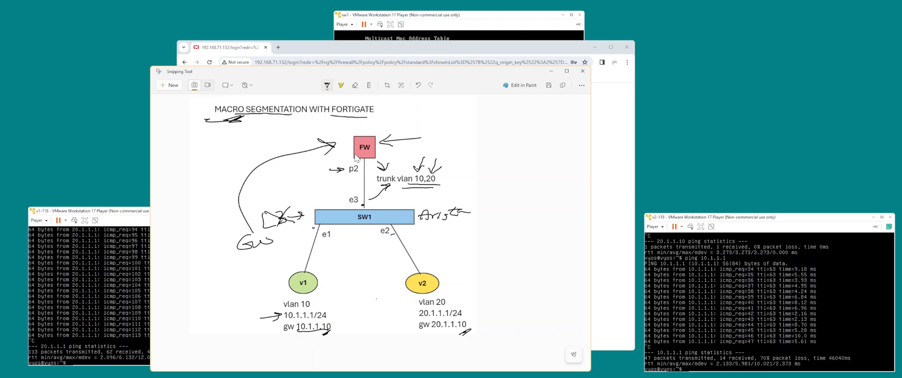
{"action": "mouse_move", "coordinate": [333, 266]}
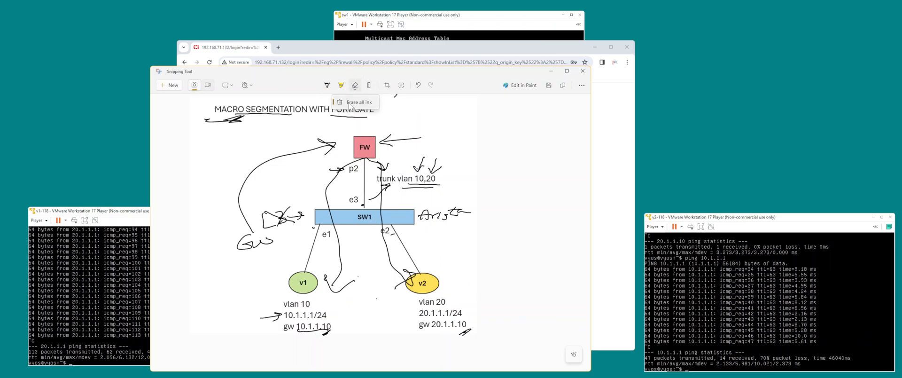
- Erase all handwritten ink from the diagram
{"action": "left_click", "coordinate": [359, 102]}
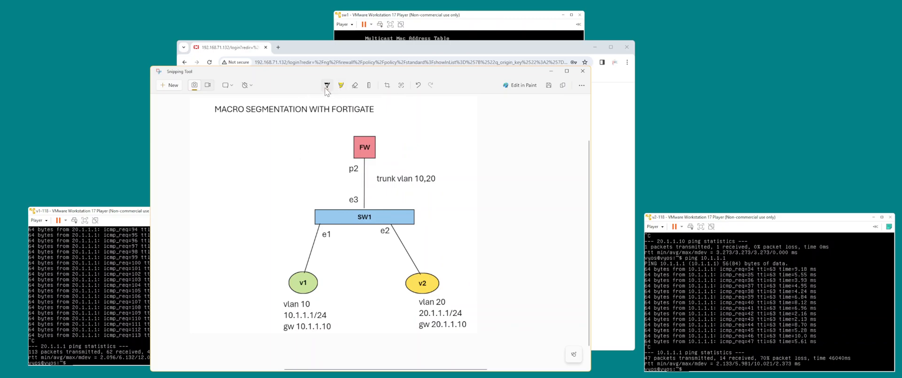
{"action": "mouse_move", "coordinate": [346, 161]}
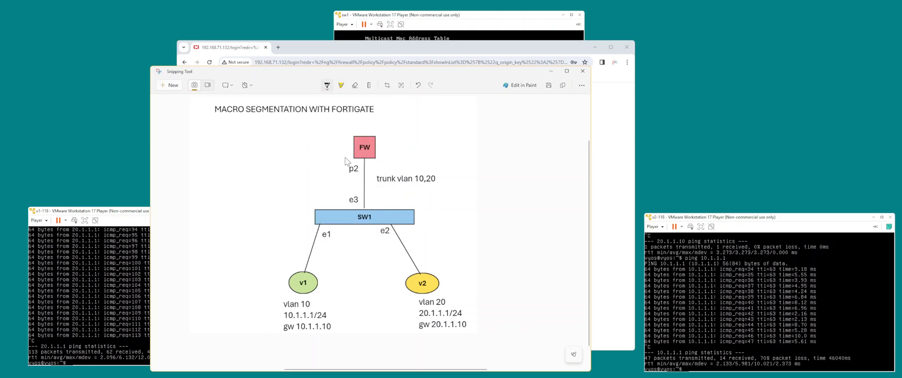
{"action": "mouse_move", "coordinate": [280, 202]}
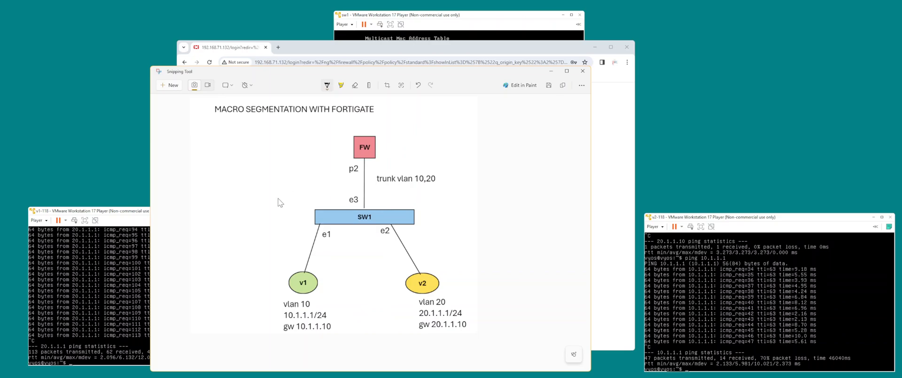
{"action": "mouse_move", "coordinate": [337, 190]}
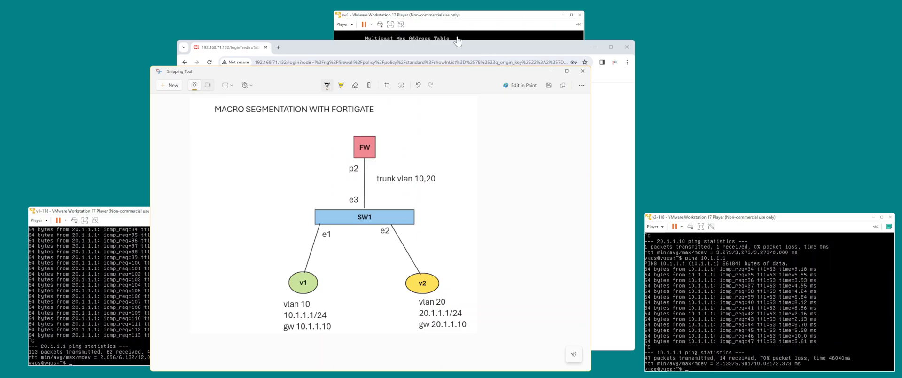
{"action": "mouse_move", "coordinate": [293, 159]}
{"action": "type", "text": "sho interface"}
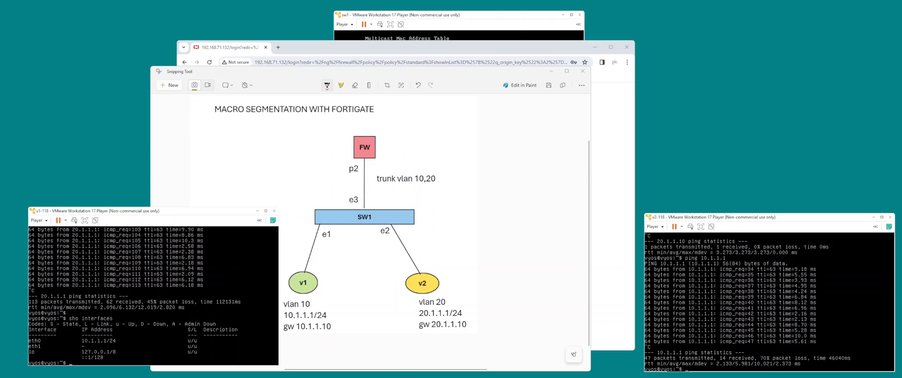
- Show v1's routes and v2's interfaces and routes (defaults via 10.1.1.10 and 20.1.1.10)
{"action": "type", "text": "sho ip ro"}
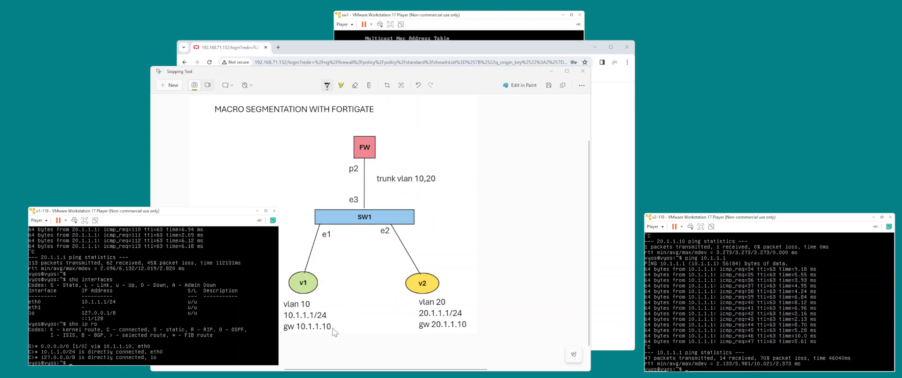
{"action": "type", "text": "sho interfaces"}
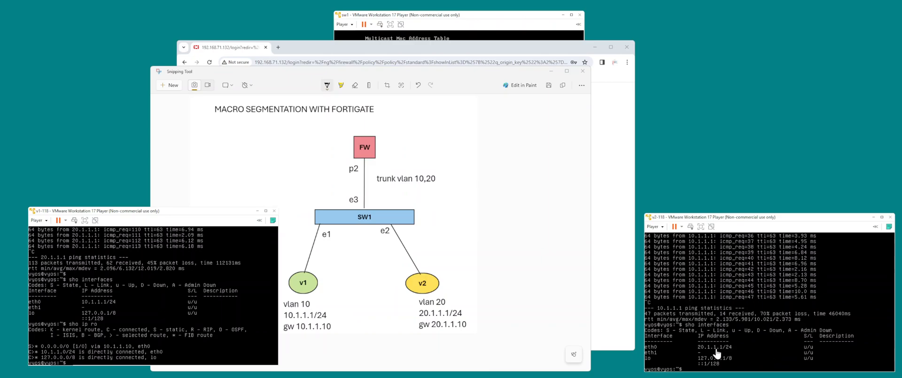
{"action": "mouse_move", "coordinate": [621, 348]}
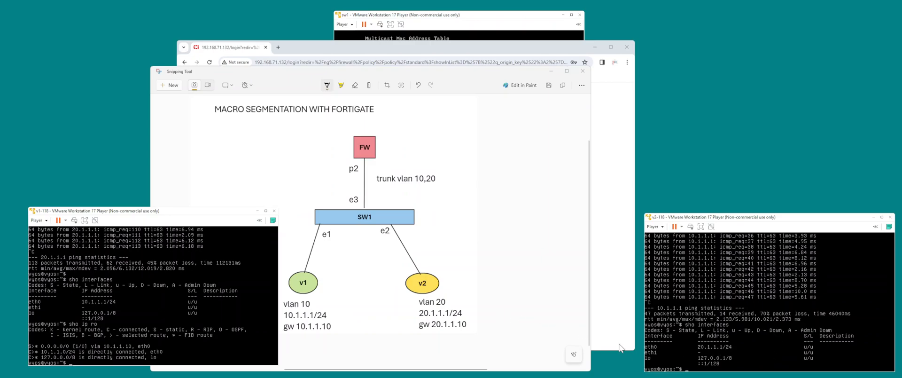
{"action": "mouse_move", "coordinate": [531, 324]}
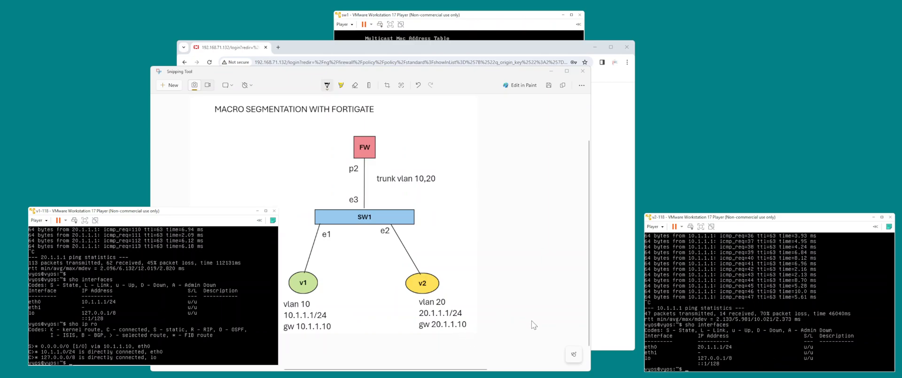
{"action": "scroll", "scroll_direction": "down", "scroll_amount": 3}
{"action": "type", "text": "sho ip ro"}
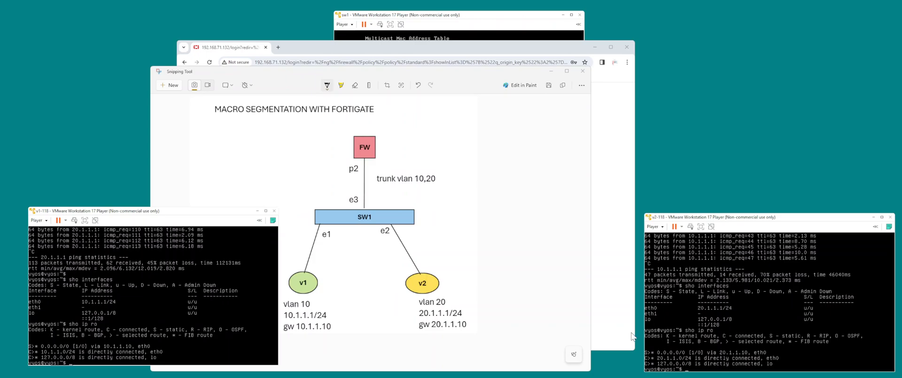
{"action": "mouse_move", "coordinate": [465, 201]}
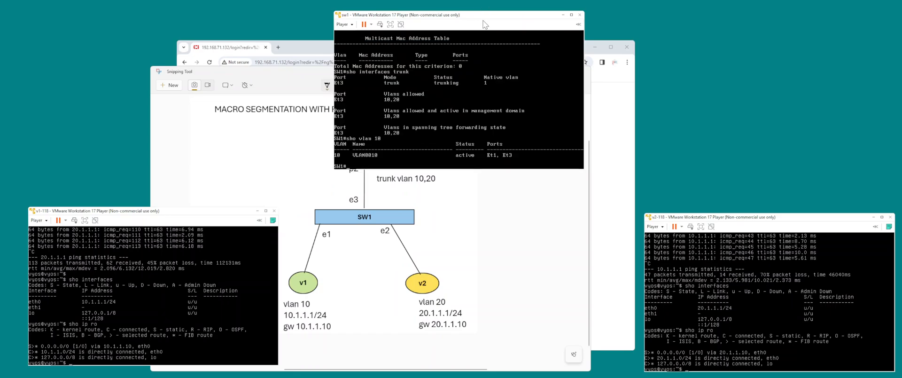
- Display sw1's running config for e1, e2 and e3 (access VLAN 10, 20, trunk 10,20)
{"action": "type", "text": "sho r"}
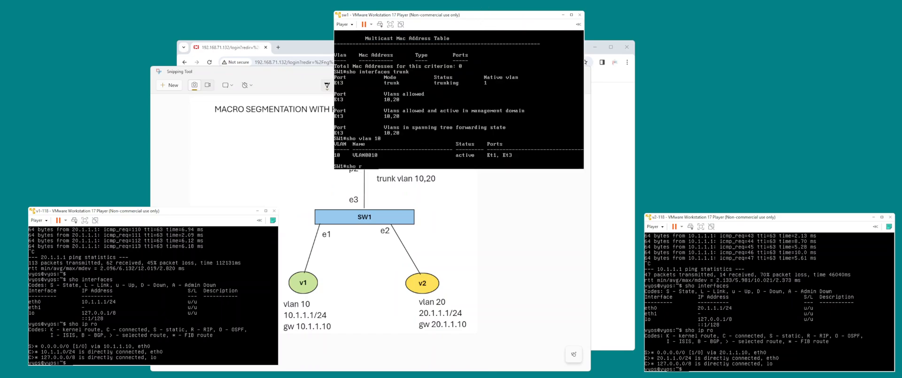
{"action": "type", "text": "sho run int e1"}
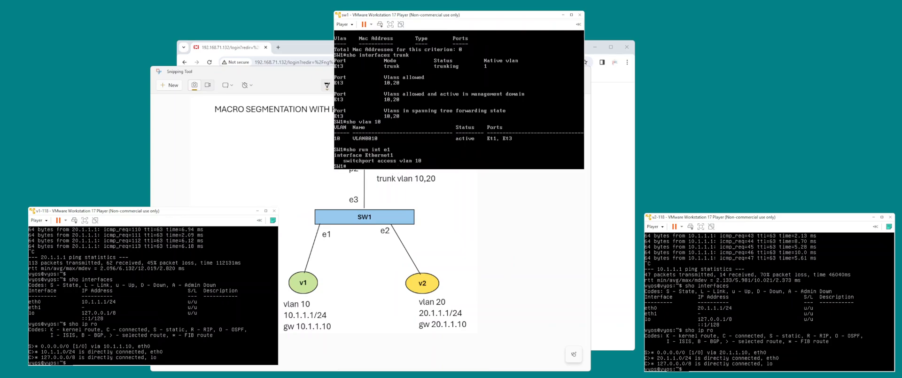
{"action": "type", "text": "sho"}
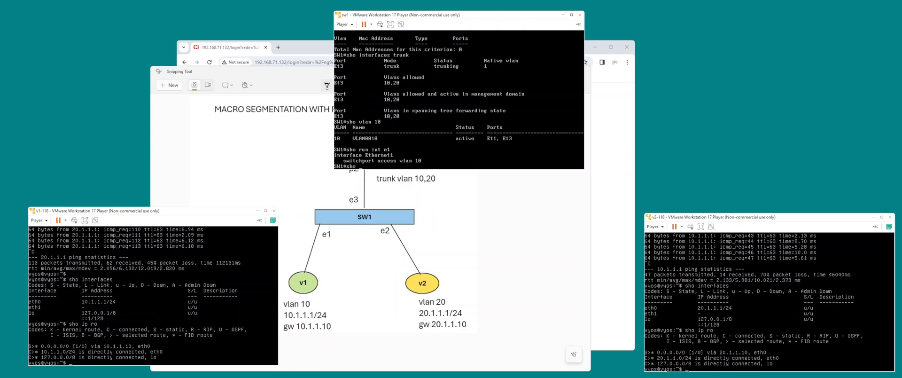
{"action": "type", "text": "sho run int e2"}
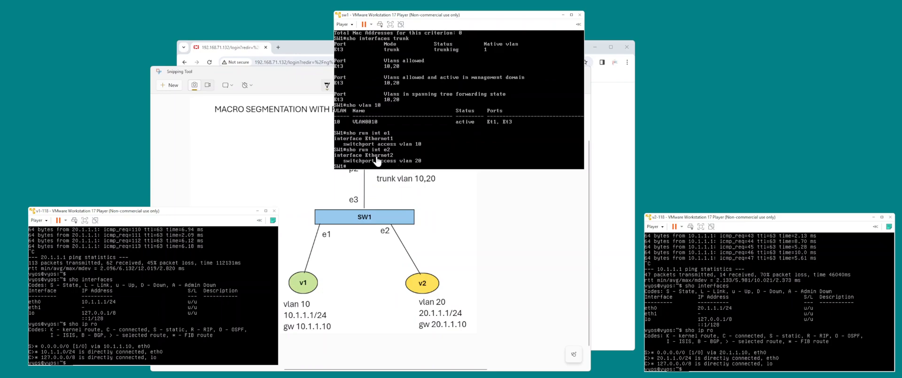
{"action": "mouse_move", "coordinate": [404, 159]}
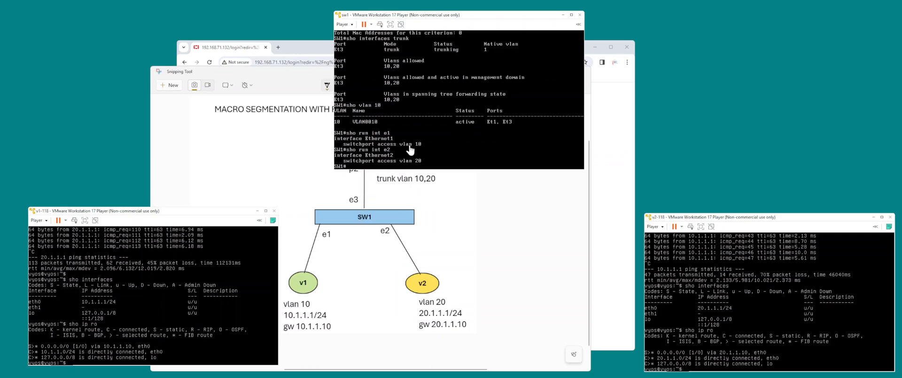
{"action": "type", "text": "sho run int e3"}
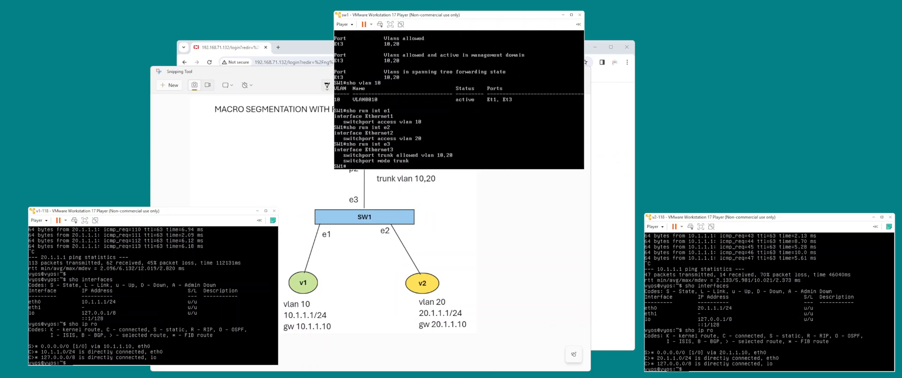
{"action": "mouse_move", "coordinate": [442, 165]}
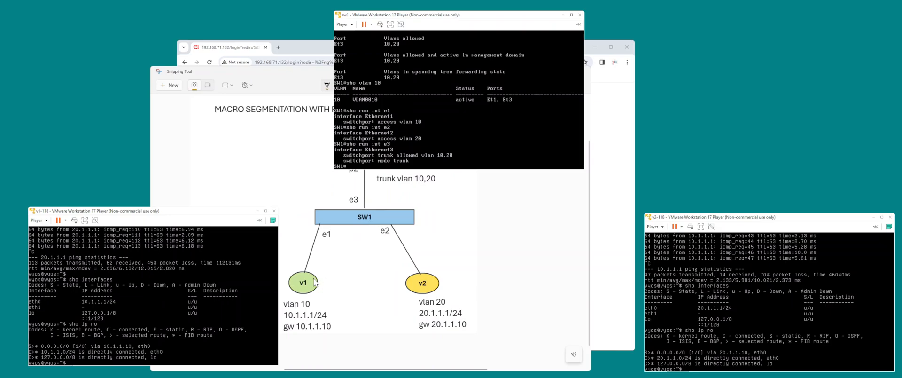
{"action": "mouse_move", "coordinate": [317, 134]}
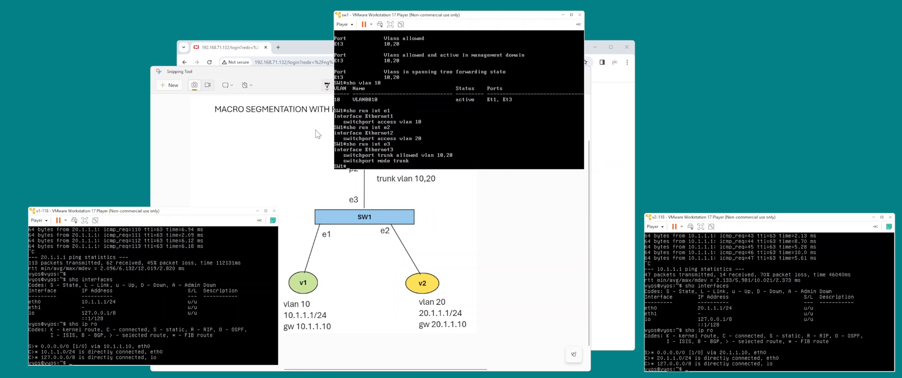
{"action": "mouse_move", "coordinate": [290, 92]}
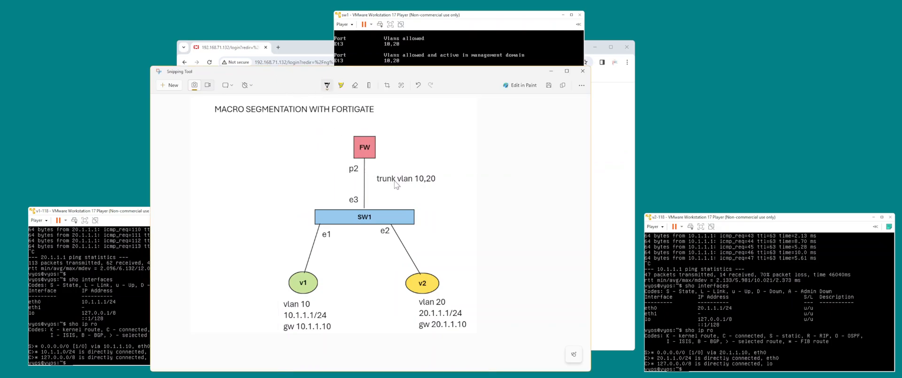
{"action": "mouse_move", "coordinate": [358, 173]}
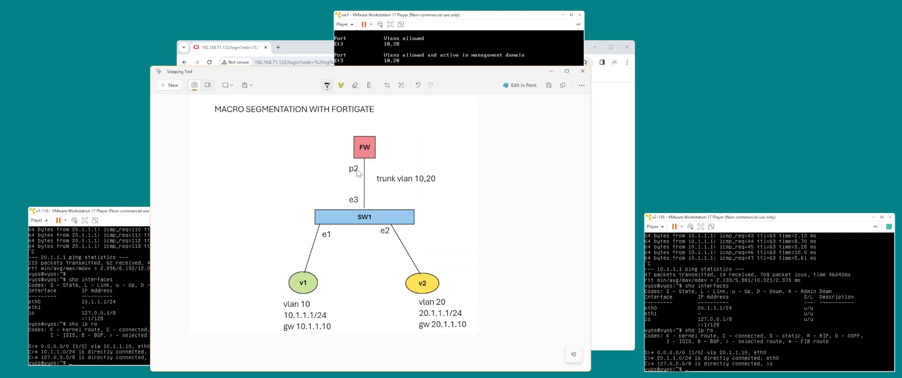
{"action": "mouse_move", "coordinate": [366, 167]}
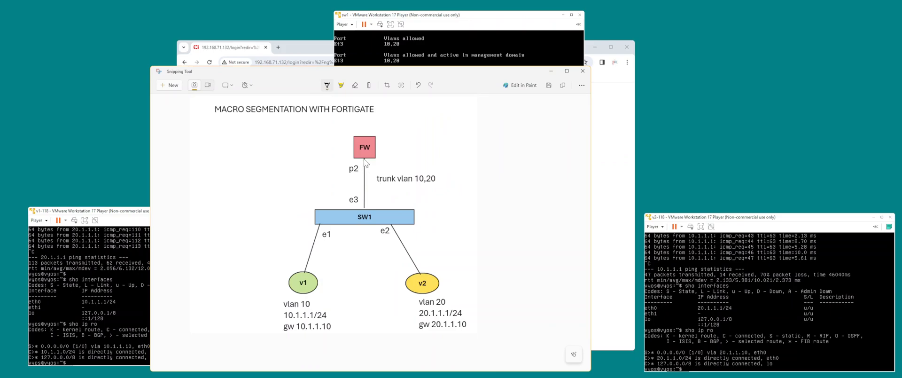
{"action": "mouse_move", "coordinate": [429, 191]}
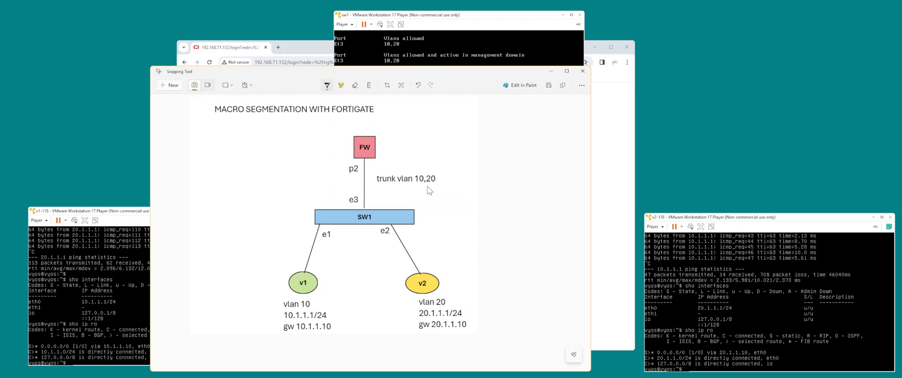
{"action": "mouse_move", "coordinate": [403, 259]}
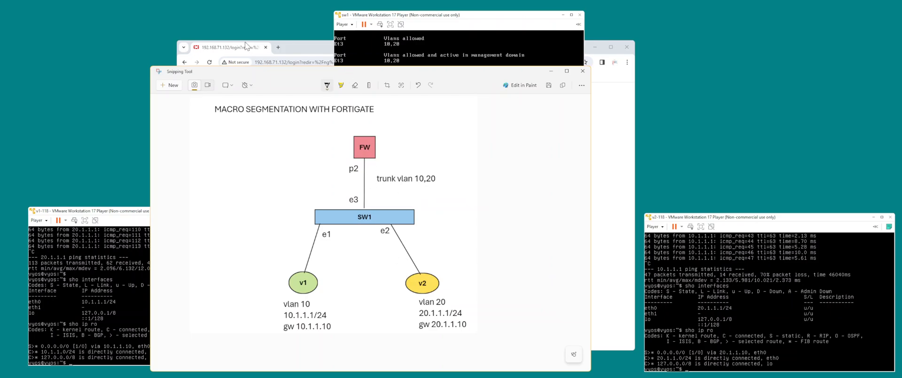
{"action": "mouse_move", "coordinate": [110, 224]}
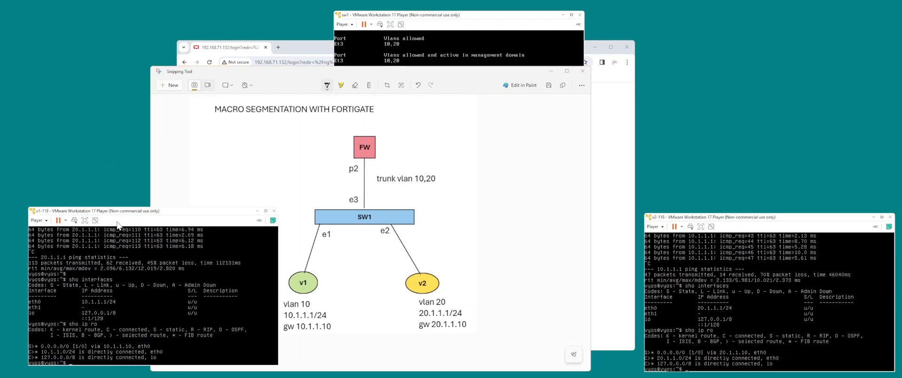
- Ping 20.1.1.1 from v1 and bring up the FortiGate login page
{"action": "type", "text": "ping 20.1.1.1"}
{"action": "type", "text": "ping 10.1.1.1"}
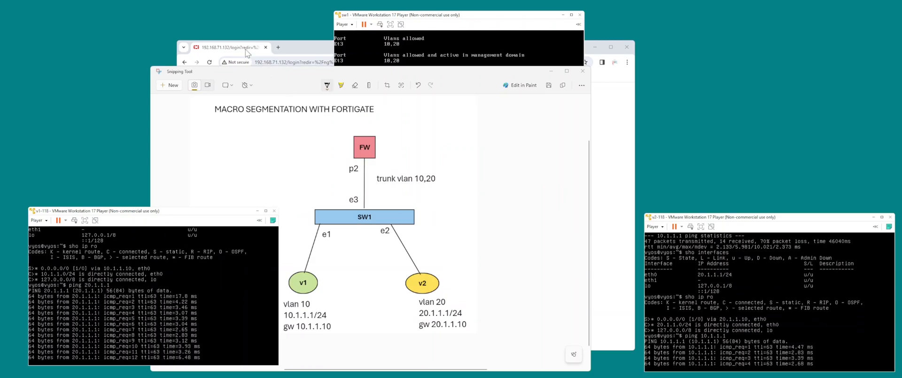
{"action": "left_click", "coordinate": [403, 222]}
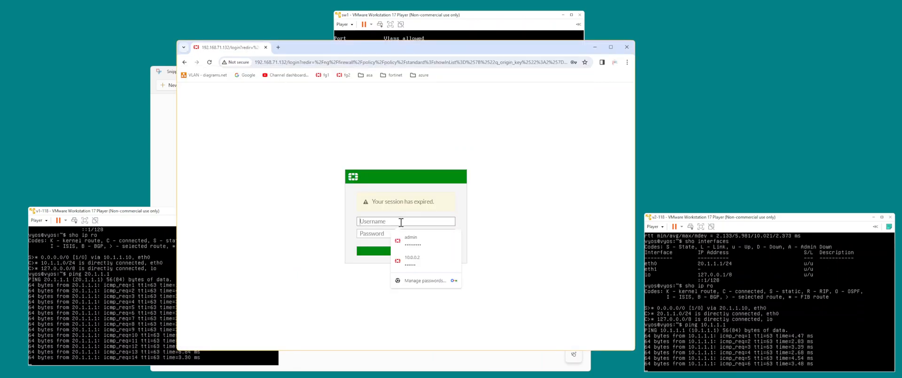
- Log back in to the FortiGate web GUI after the expired session
{"action": "left_click", "coordinate": [411, 237]}
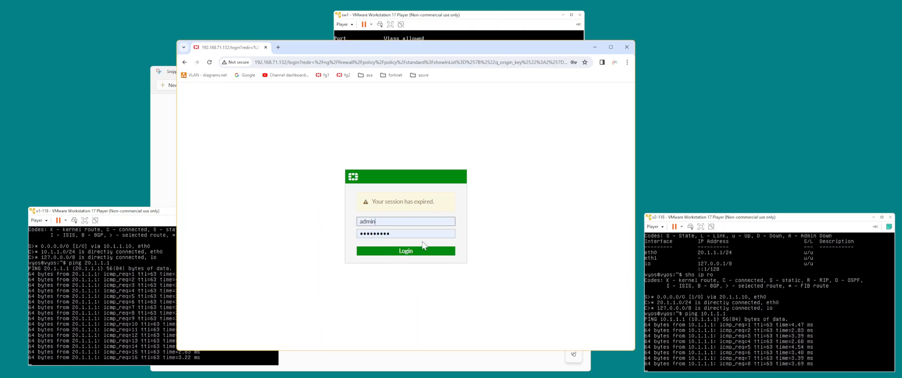
{"action": "left_click", "coordinate": [405, 250]}
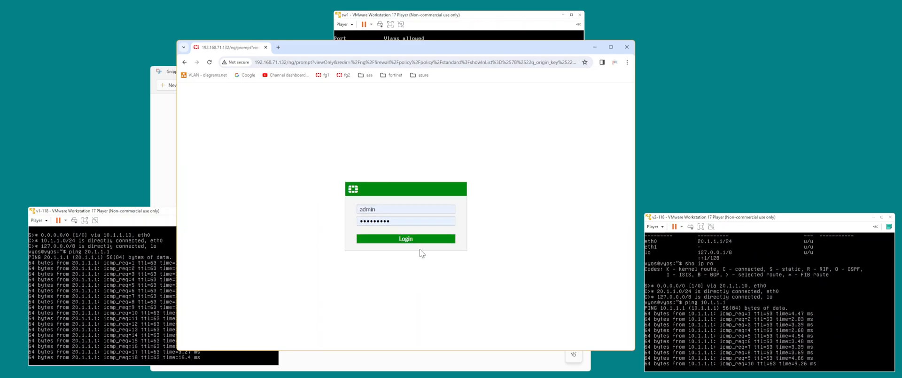
{"action": "left_click", "coordinate": [405, 238]}
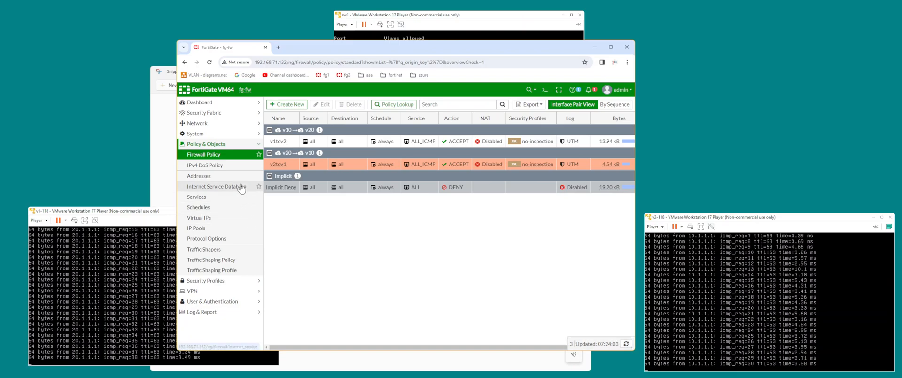
{"action": "left_click", "coordinate": [197, 123]}
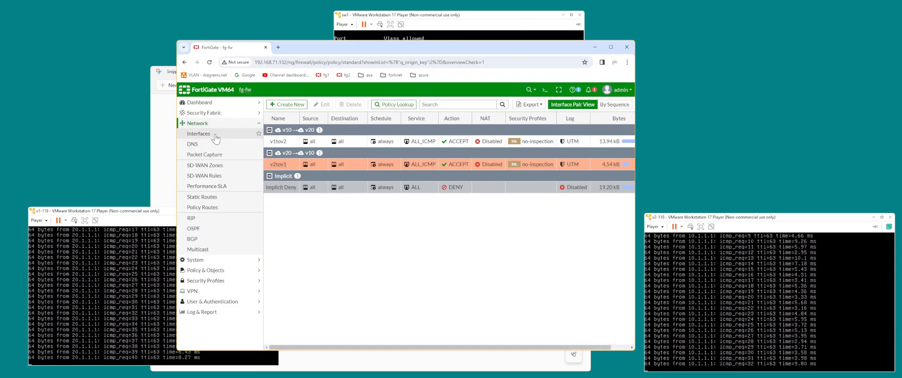
- Preview the new interface form, then expand port2 to show VLANs v10 and v20
{"action": "left_click", "coordinate": [198, 134]}
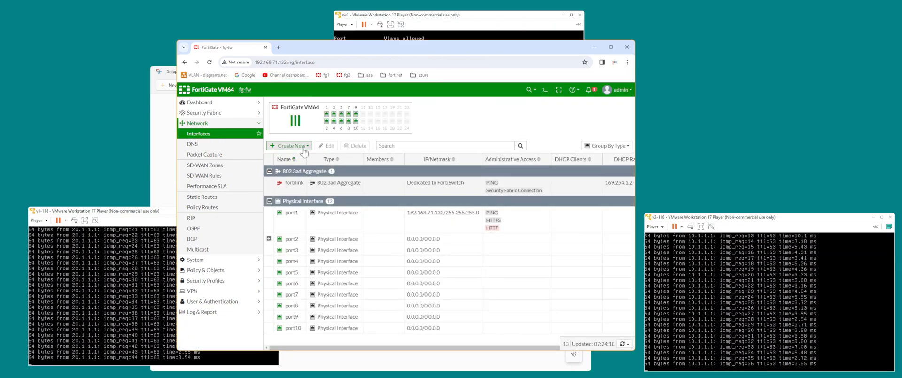
{"action": "left_click", "coordinate": [290, 145]}
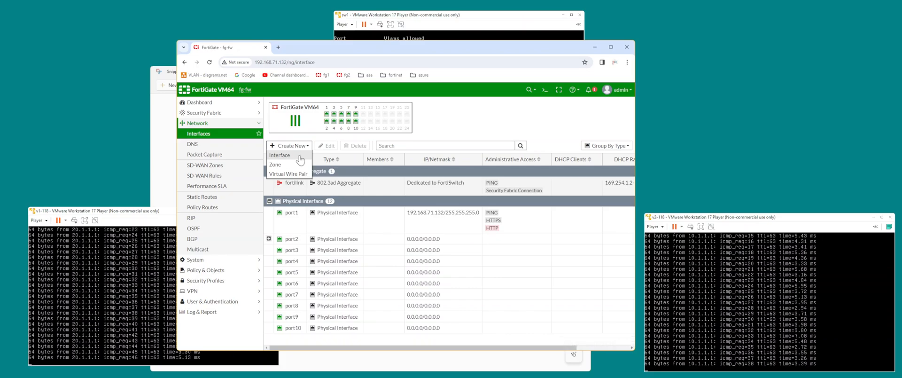
{"action": "left_click", "coordinate": [280, 155]}
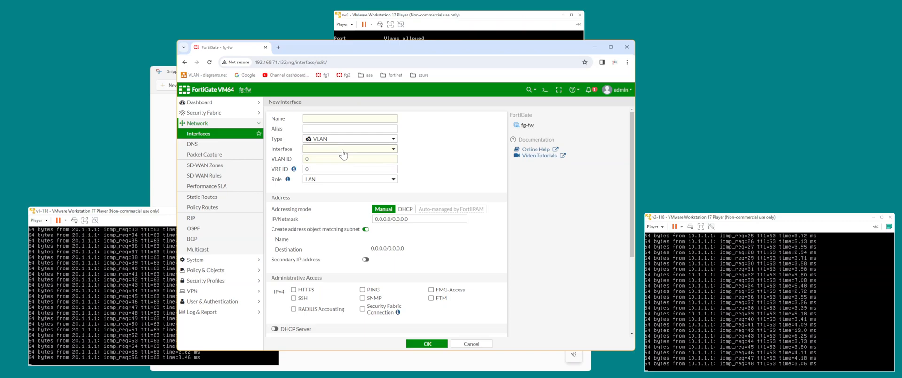
{"action": "left_click", "coordinate": [349, 149]}
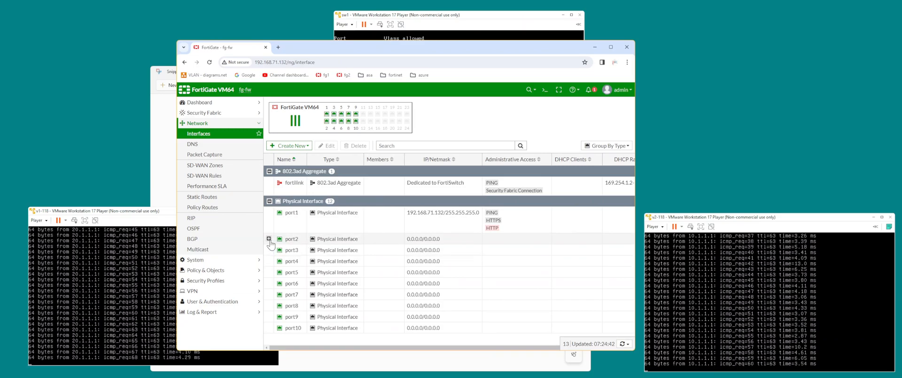
{"action": "left_click", "coordinate": [269, 239]}
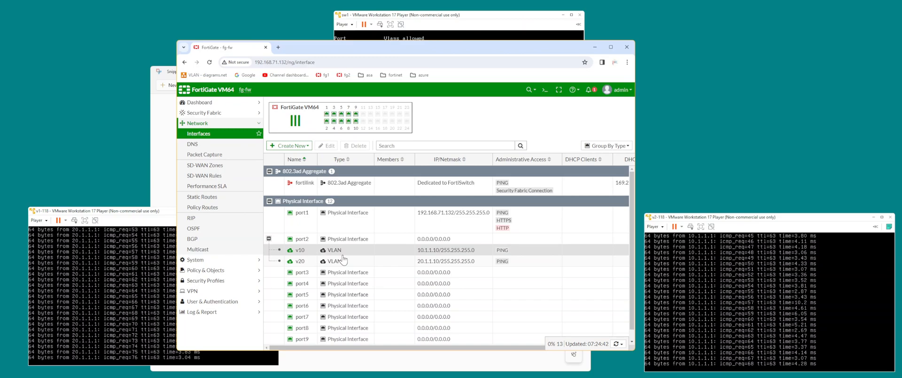
{"action": "mouse_move", "coordinate": [417, 254]}
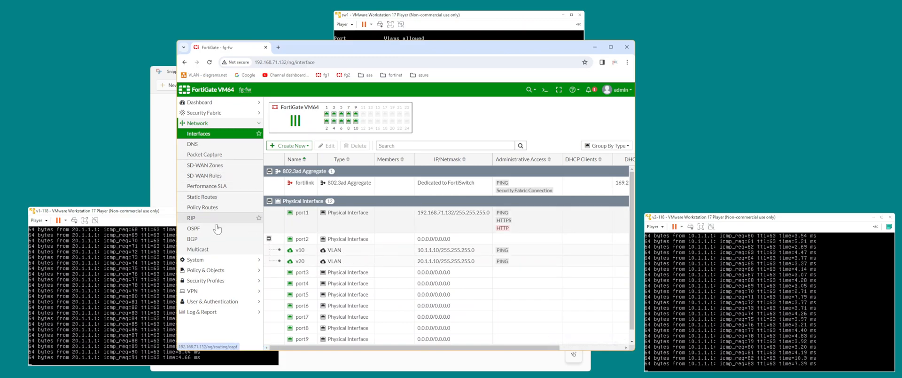
- In Firewall Policy, disable v2tov1 while keeping v1tov2 enabled
{"action": "left_click", "coordinate": [206, 147]}
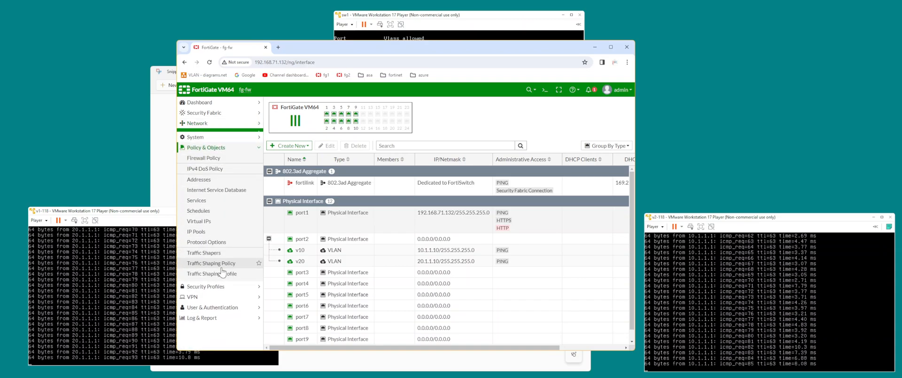
{"action": "left_click", "coordinate": [204, 157]}
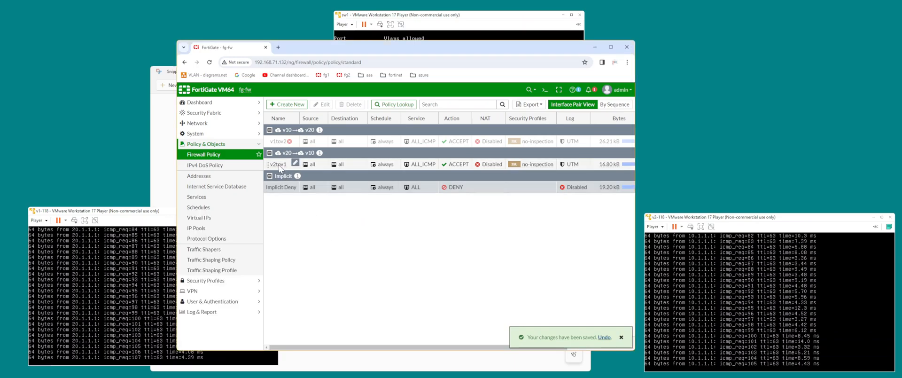
{"action": "right_click", "coordinate": [276, 164]}
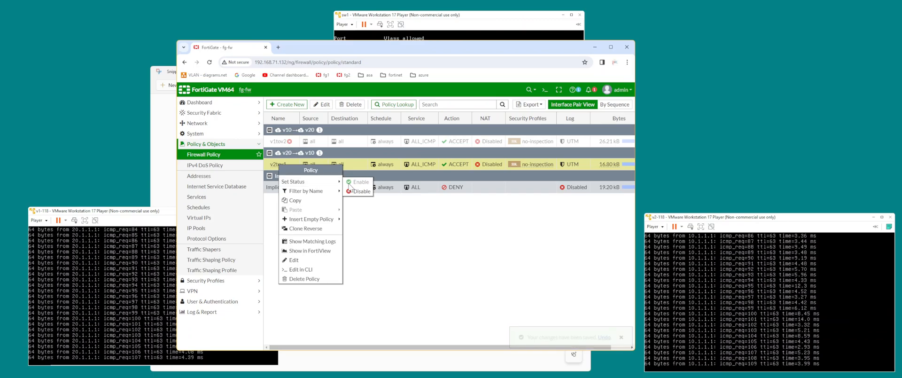
{"action": "left_click", "coordinate": [360, 191]}
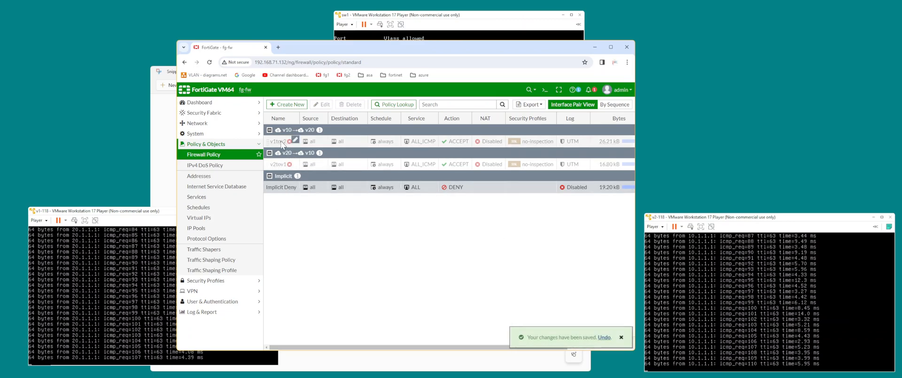
{"action": "right_click", "coordinate": [279, 141]}
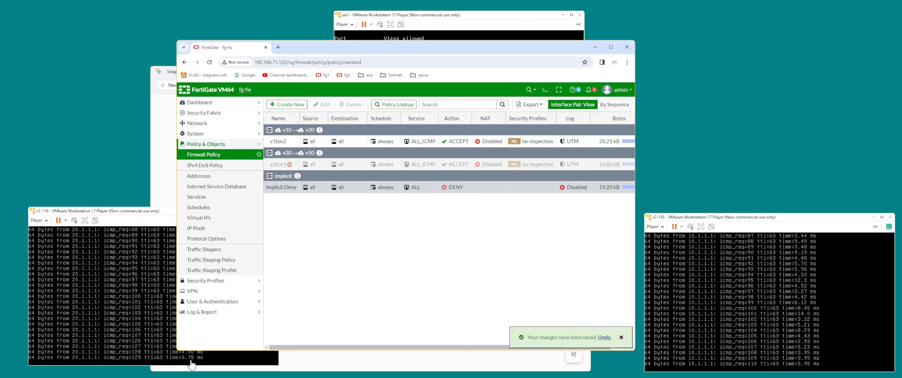
{"action": "right_click", "coordinate": [280, 164]}
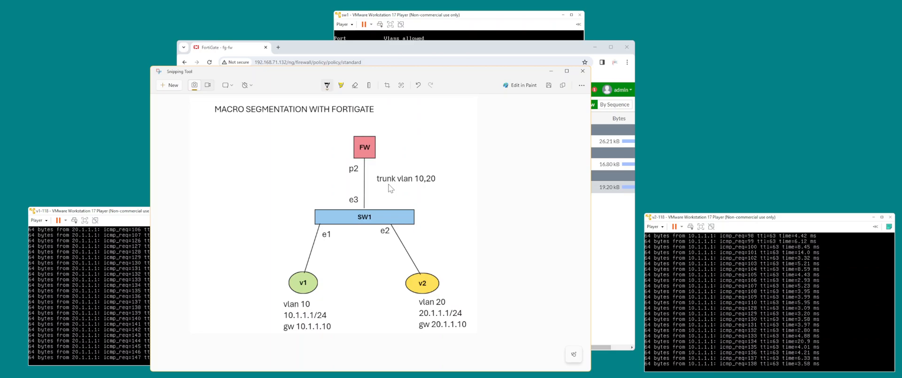
{"action": "mouse_move", "coordinate": [378, 196]}
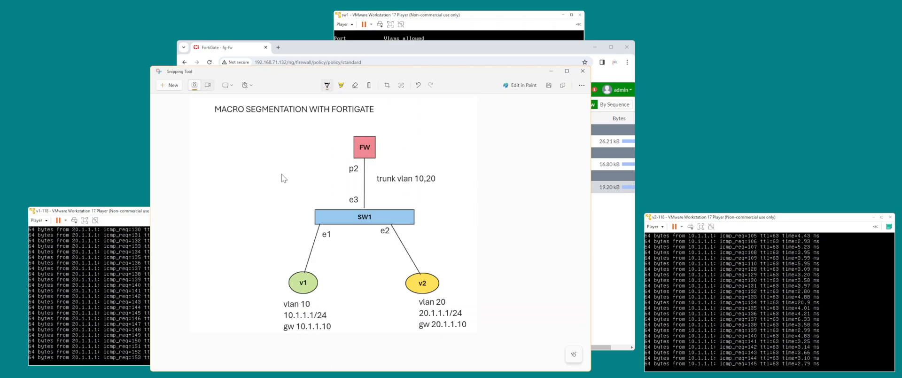
{"action": "mouse_move", "coordinate": [234, 120]}
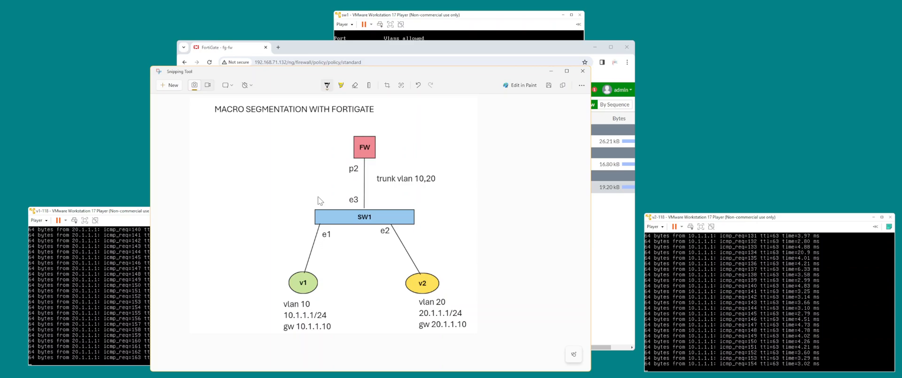
{"action": "mouse_move", "coordinate": [299, 349]}
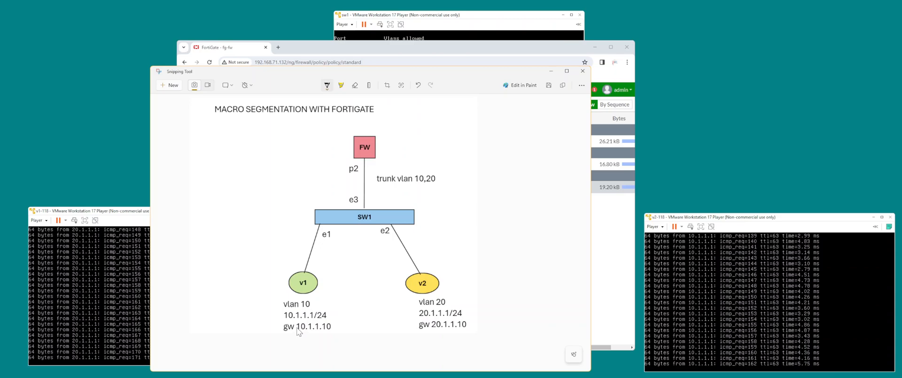
{"action": "mouse_move", "coordinate": [320, 289]}
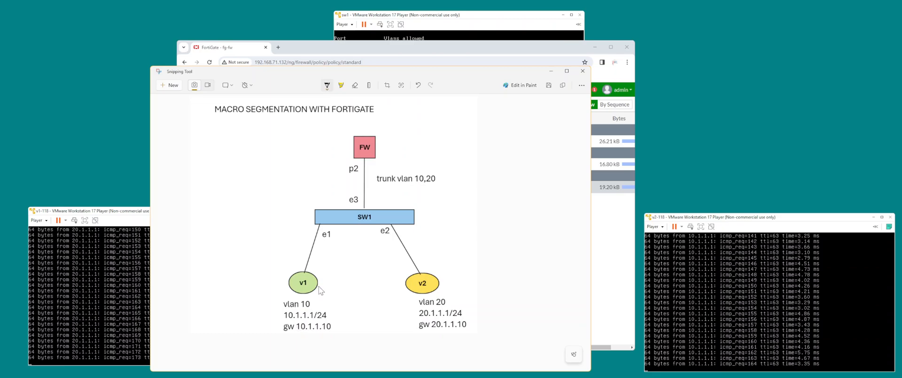
{"action": "mouse_move", "coordinate": [357, 226]}
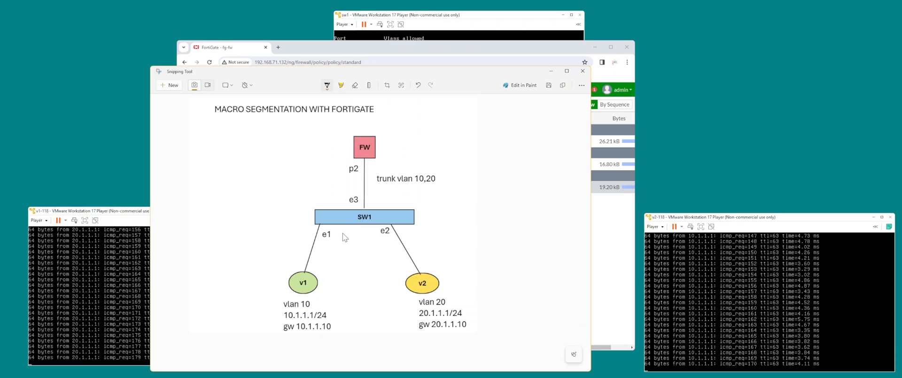
{"action": "mouse_move", "coordinate": [348, 258]}
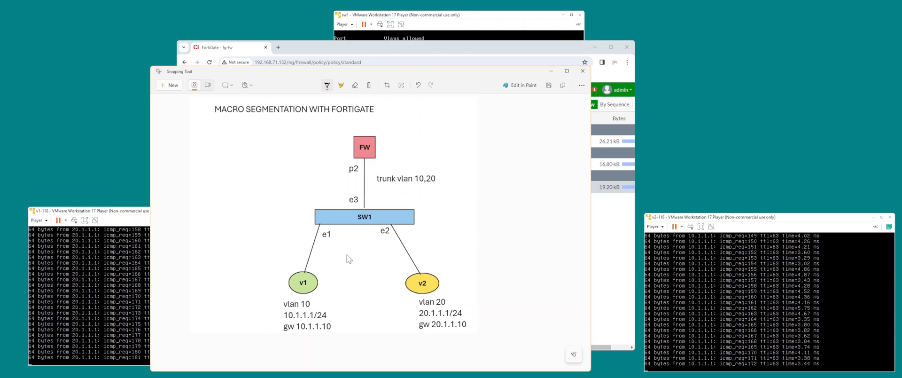